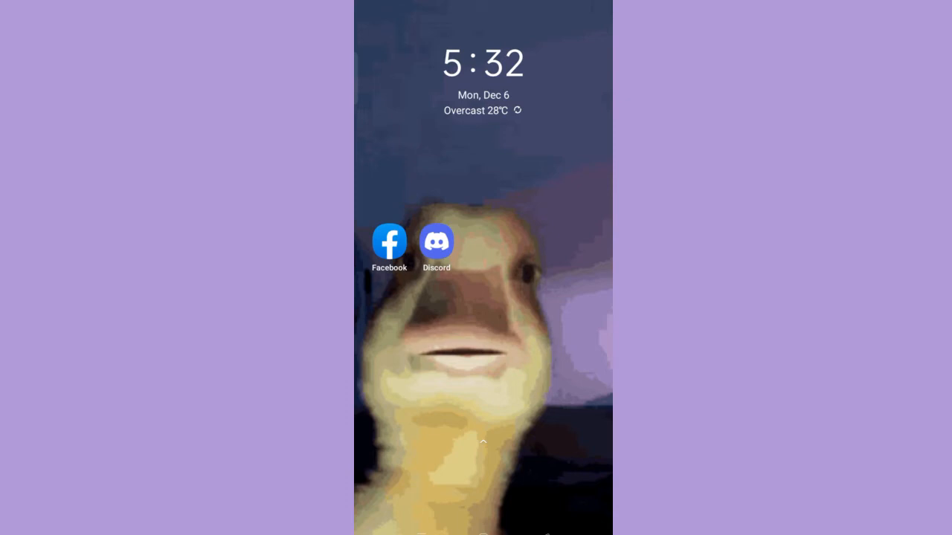
Step: Launch Discord from the Android home screen icon
left_click(436, 242)
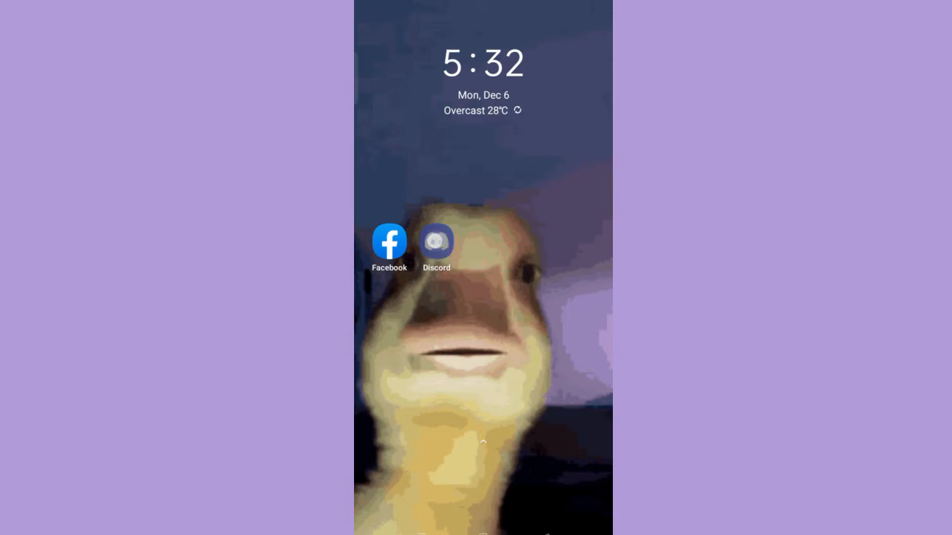
left_click(437, 241)
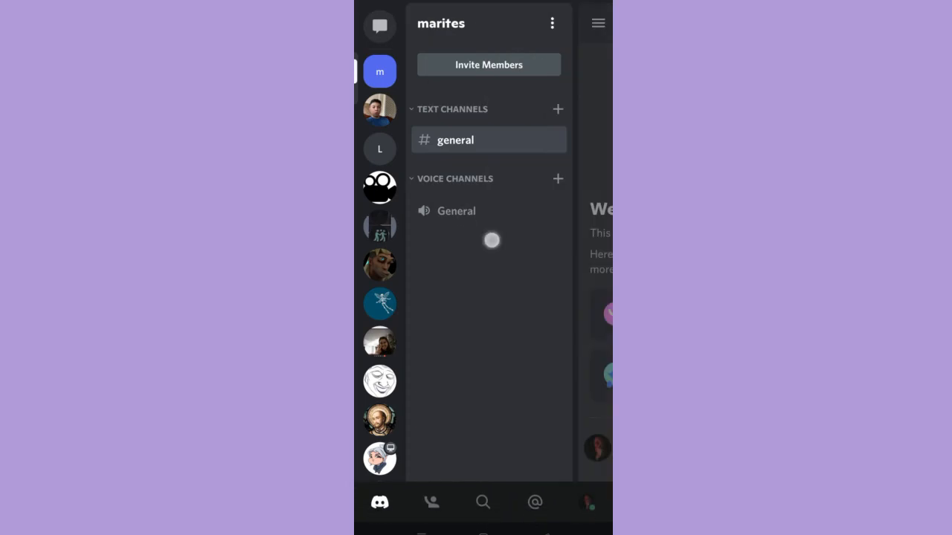
Step: Open #general under Text Channels in the marites server
left_click(454, 140)
type("--")
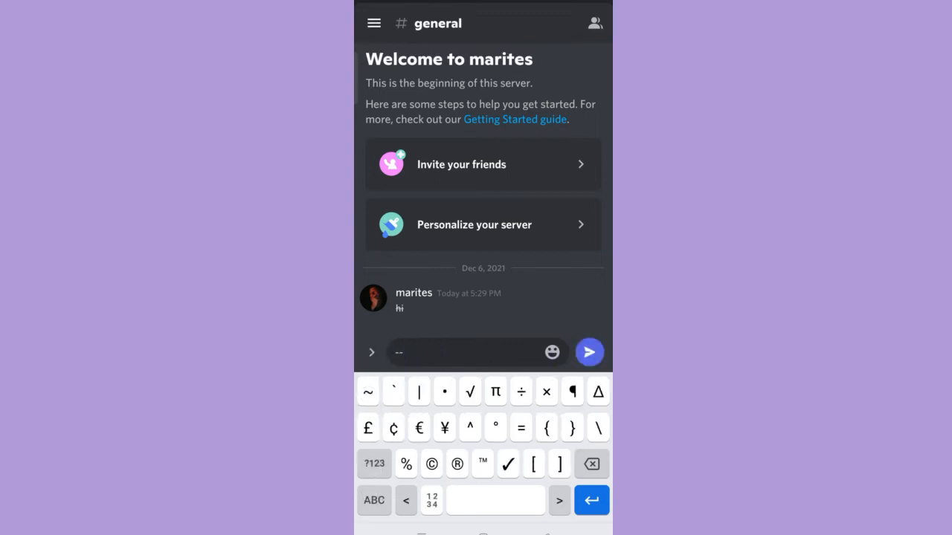
Step: Send 'hi' wrapped in strikethrough markers in #general
type("hi--")
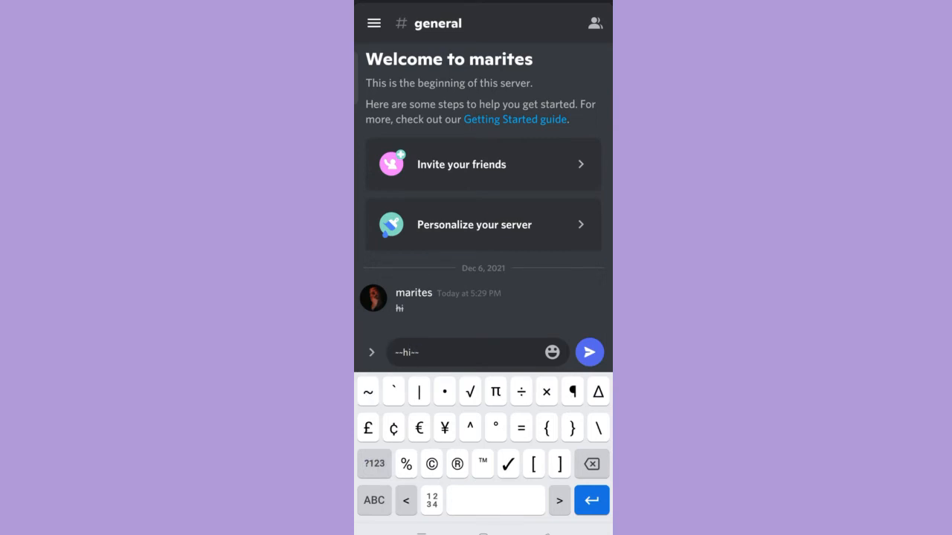
left_click(589, 351)
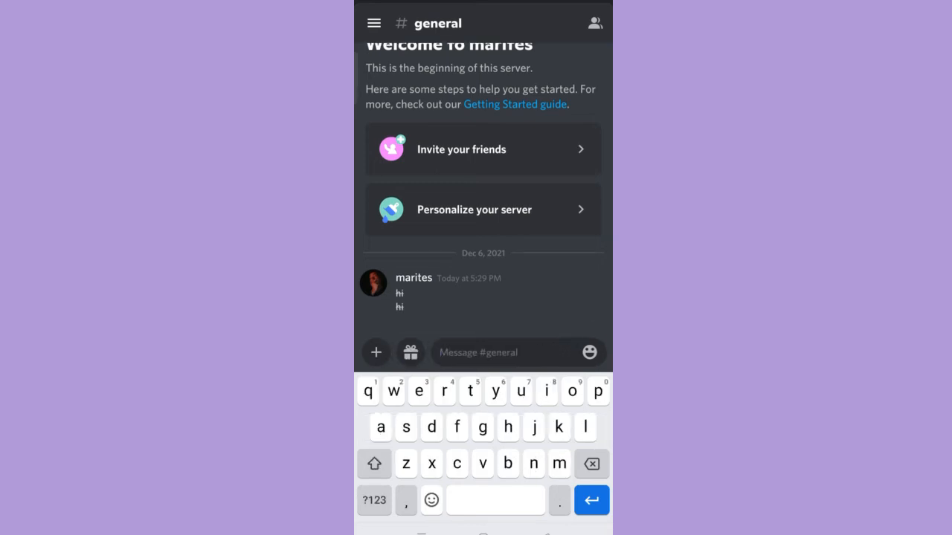